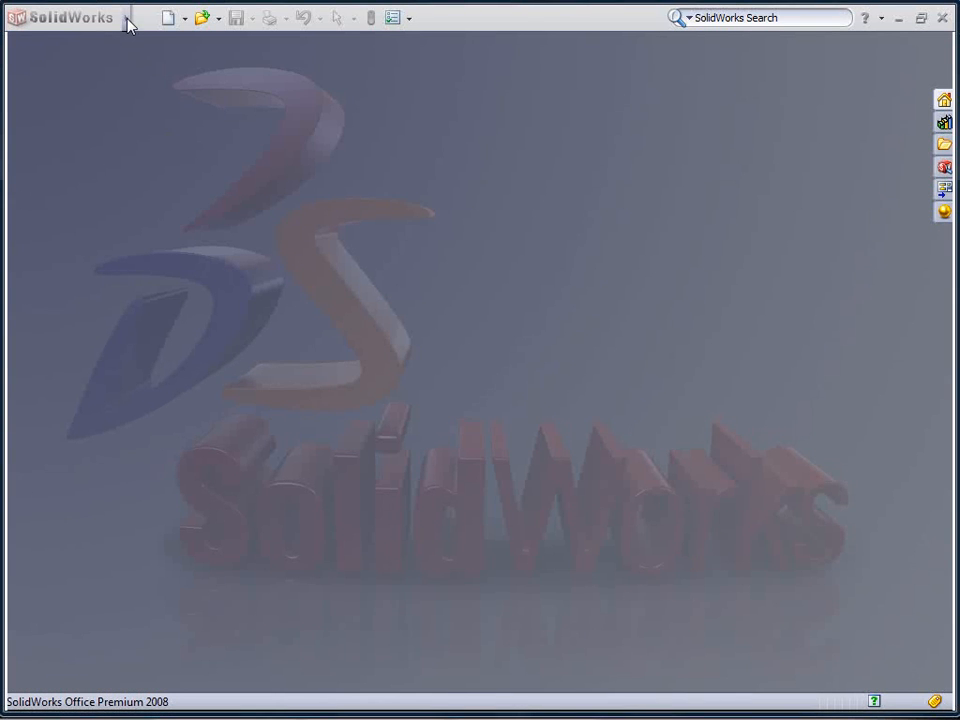
# Step: Launch the DriveWorksXpress wizard from the Tools menu
pyautogui.click(214, 18)
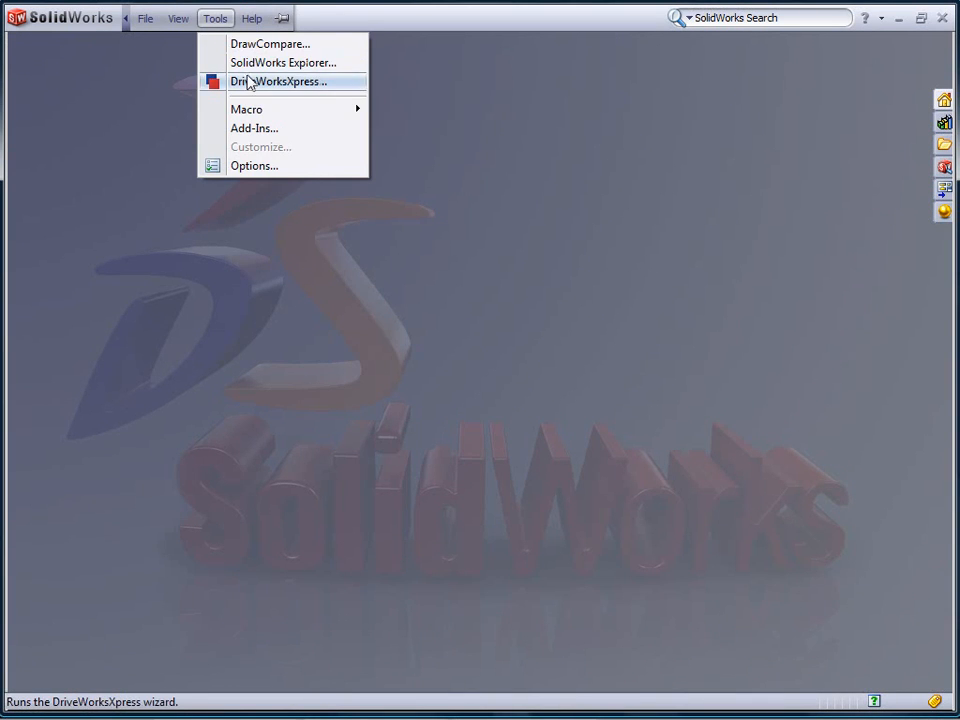
pyautogui.click(278, 80)
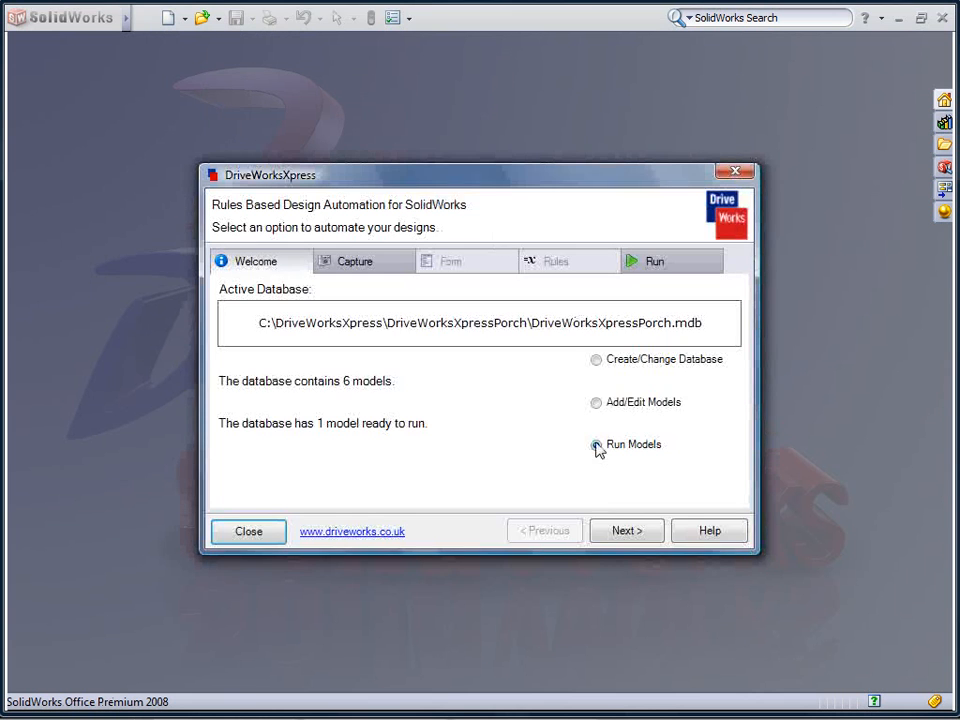
# Step: Run the porch model with length 3950, pitch 25 and red post colour
pyautogui.click(626, 530)
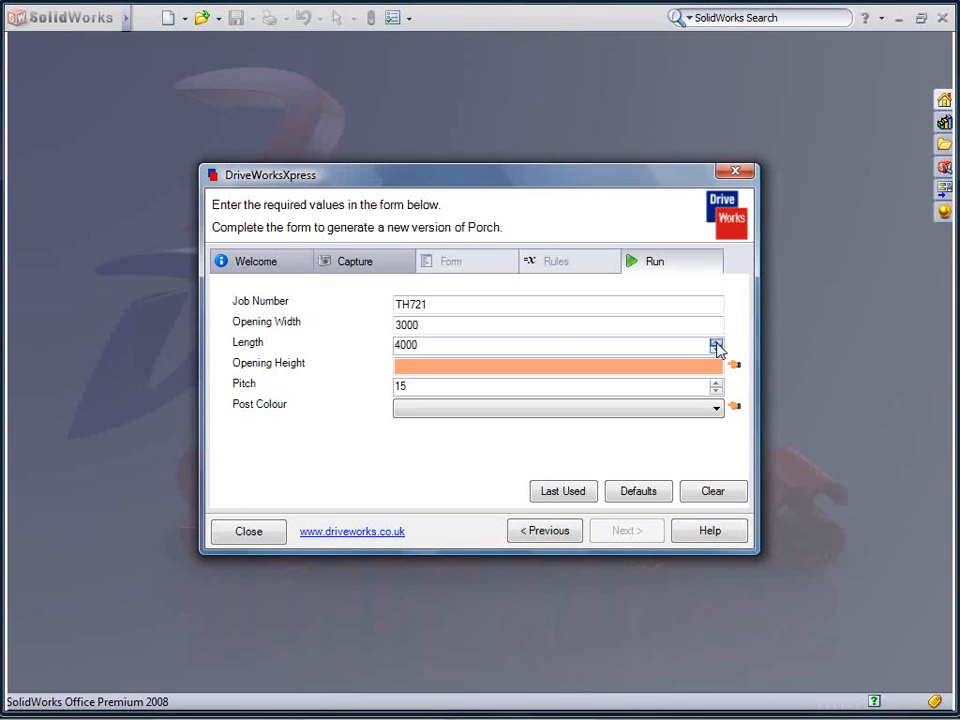
pyautogui.click(716, 348)
pyautogui.write('2500')
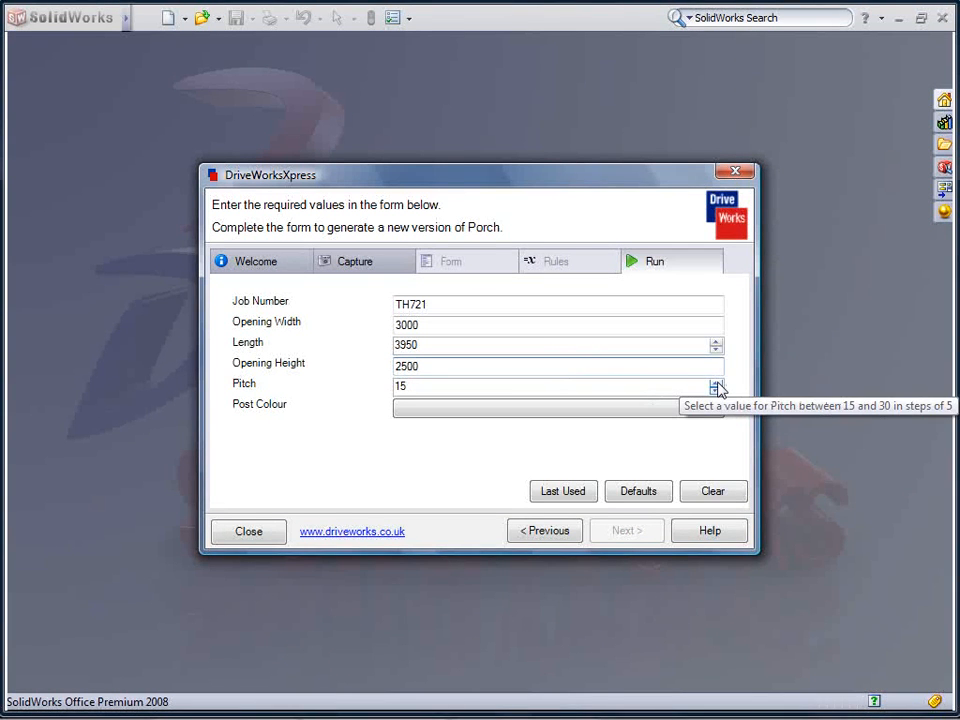
pyautogui.click(716, 382)
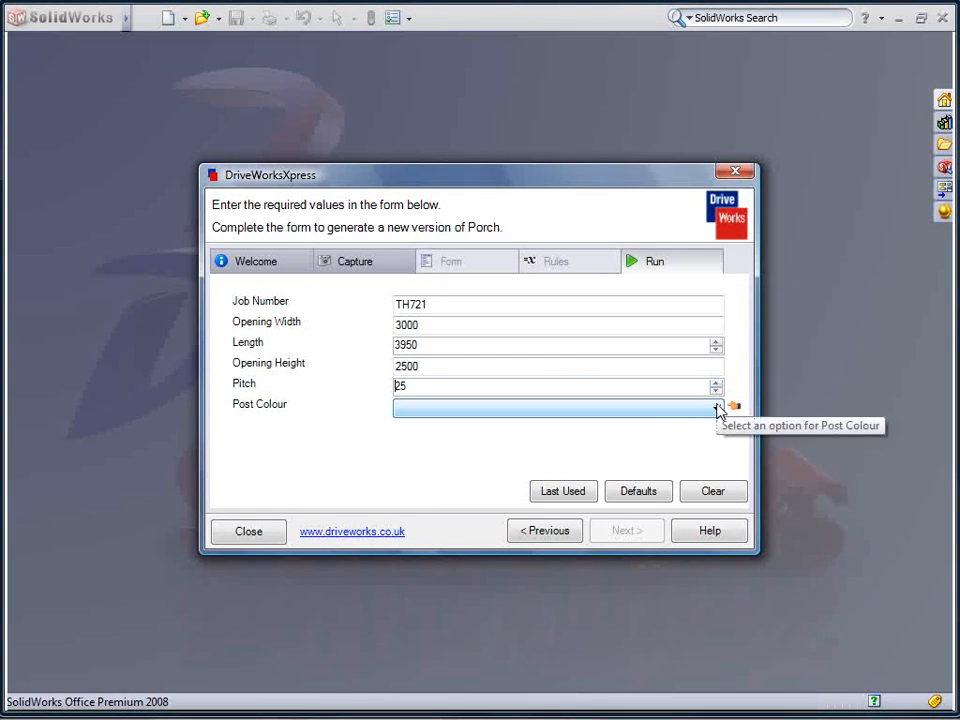
pyautogui.click(716, 408)
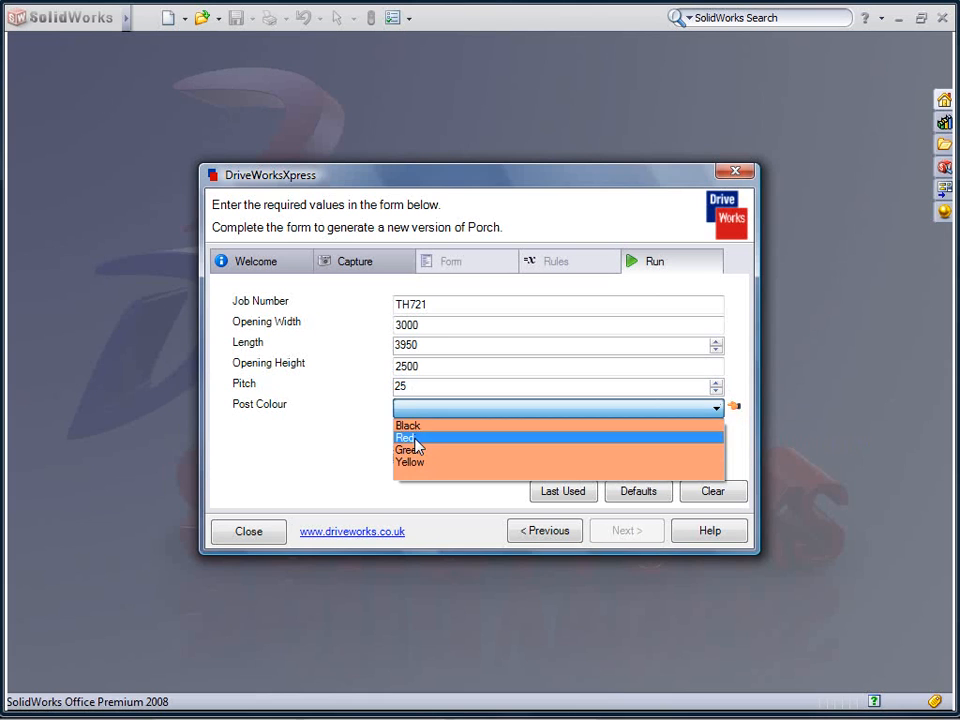
pyautogui.click(404, 436)
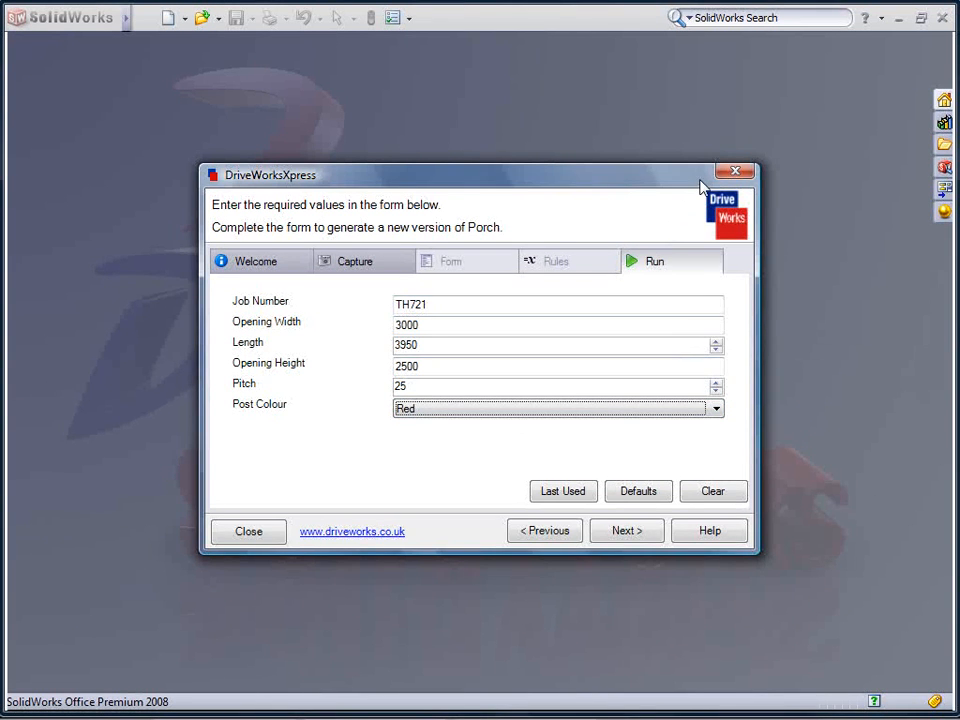
# Step: Move the wizard aside and step Next through generating the TH721 parts and drawings
pyautogui.moveTo(476, 176); pyautogui.dragTo(76, 144)
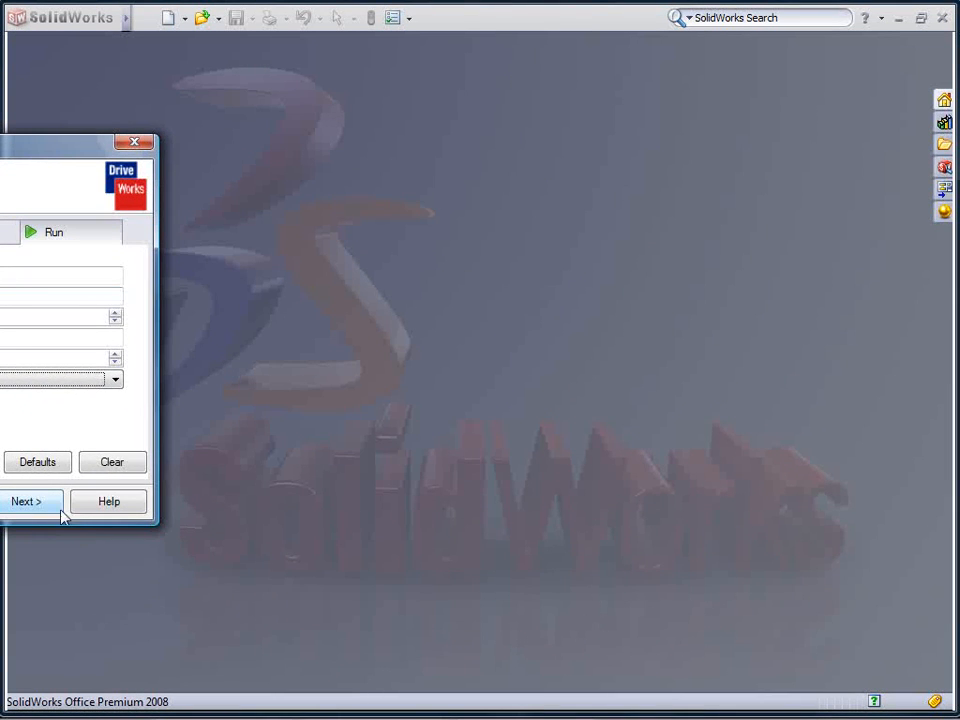
pyautogui.click(26, 500)
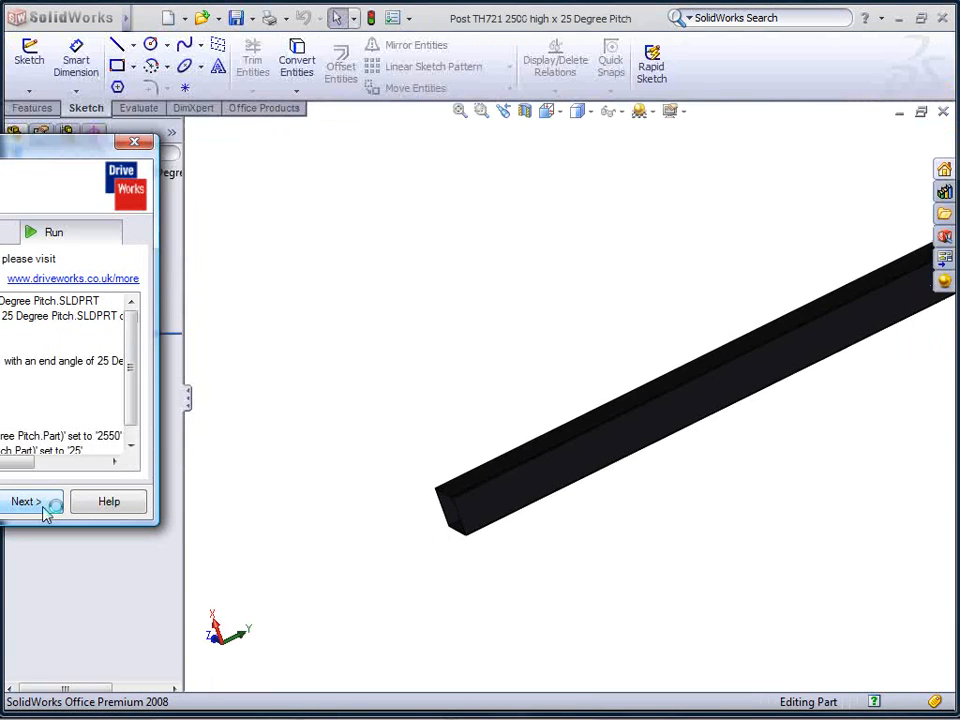
pyautogui.click(24, 500)
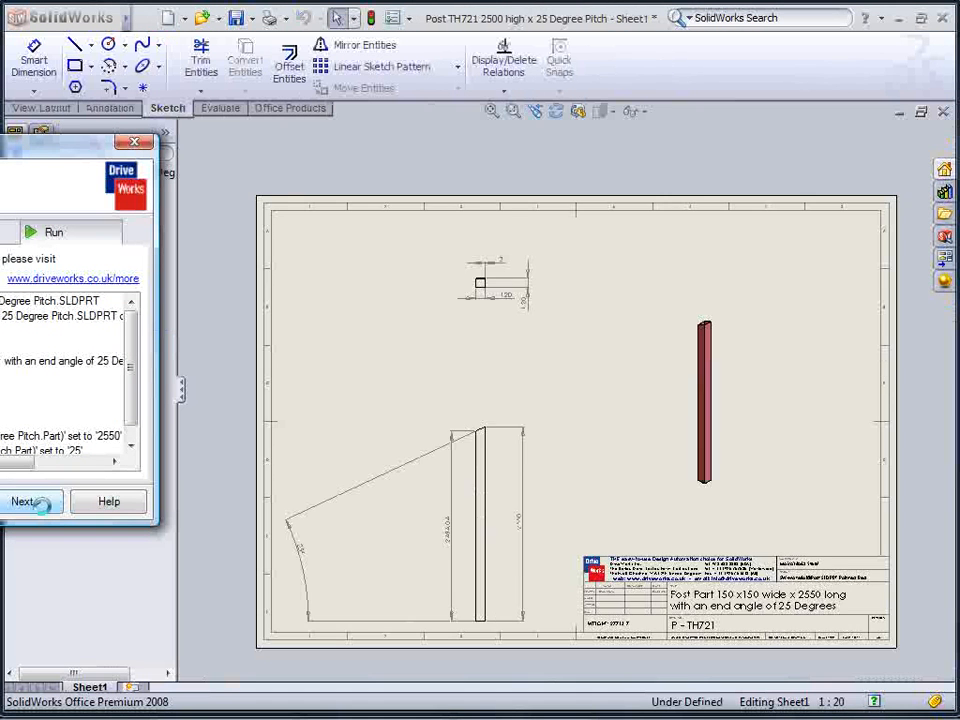
pyautogui.click(26, 500)
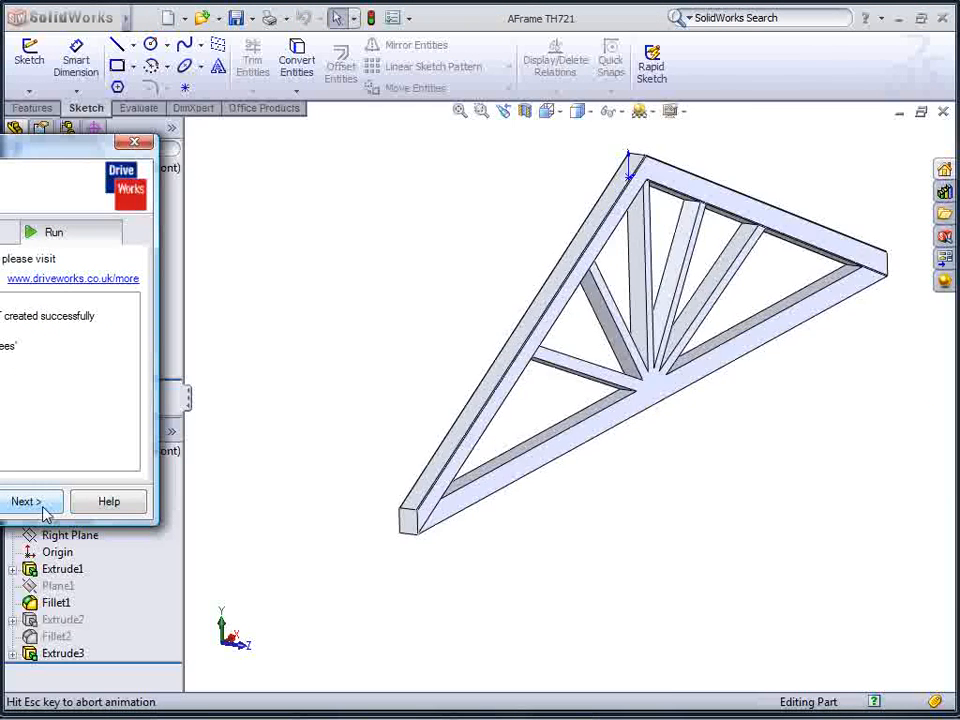
pyautogui.click(24, 500)
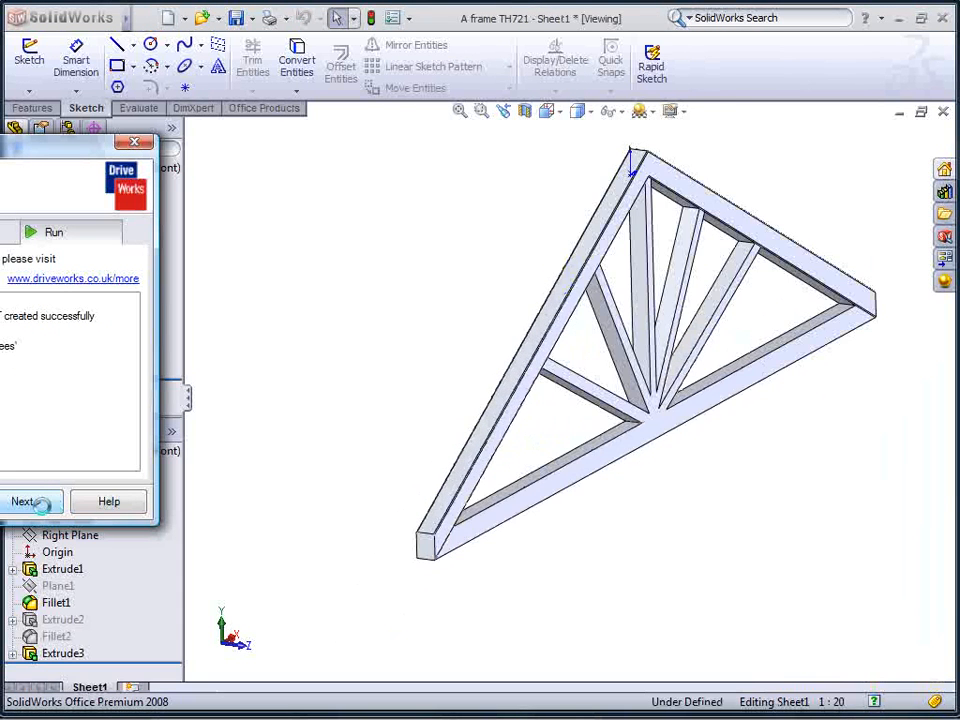
pyautogui.click(24, 500)
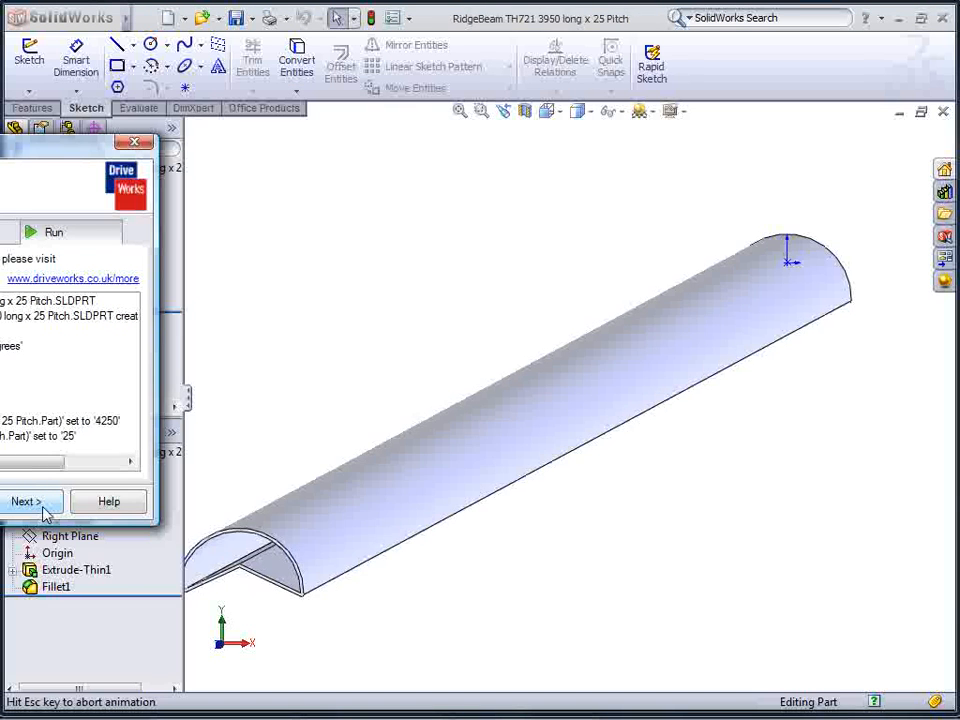
pyautogui.click(24, 500)
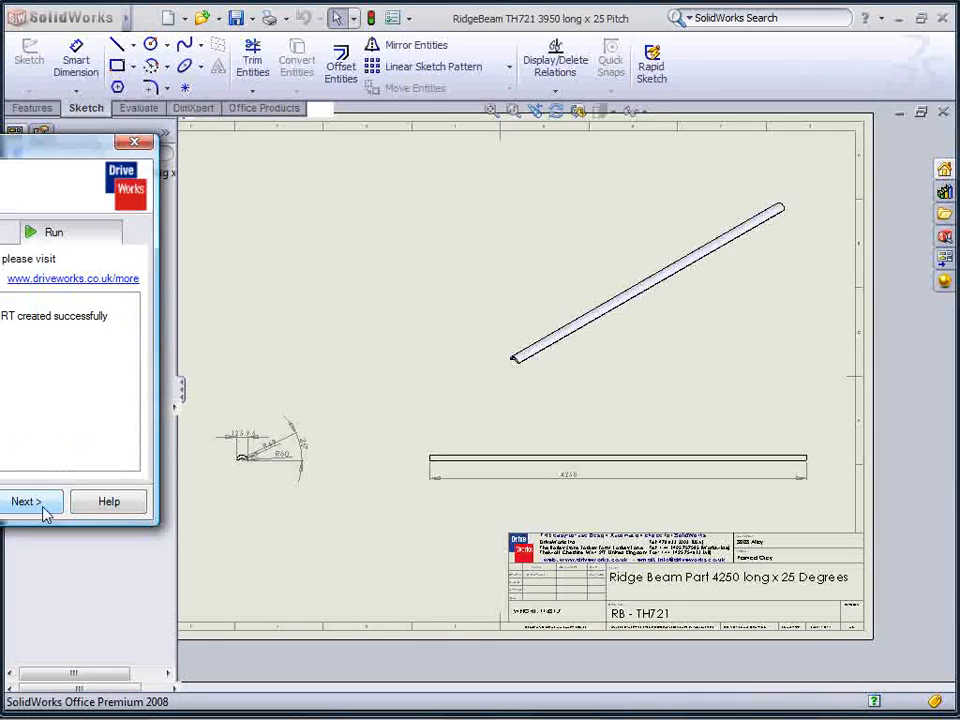
pyautogui.click(24, 500)
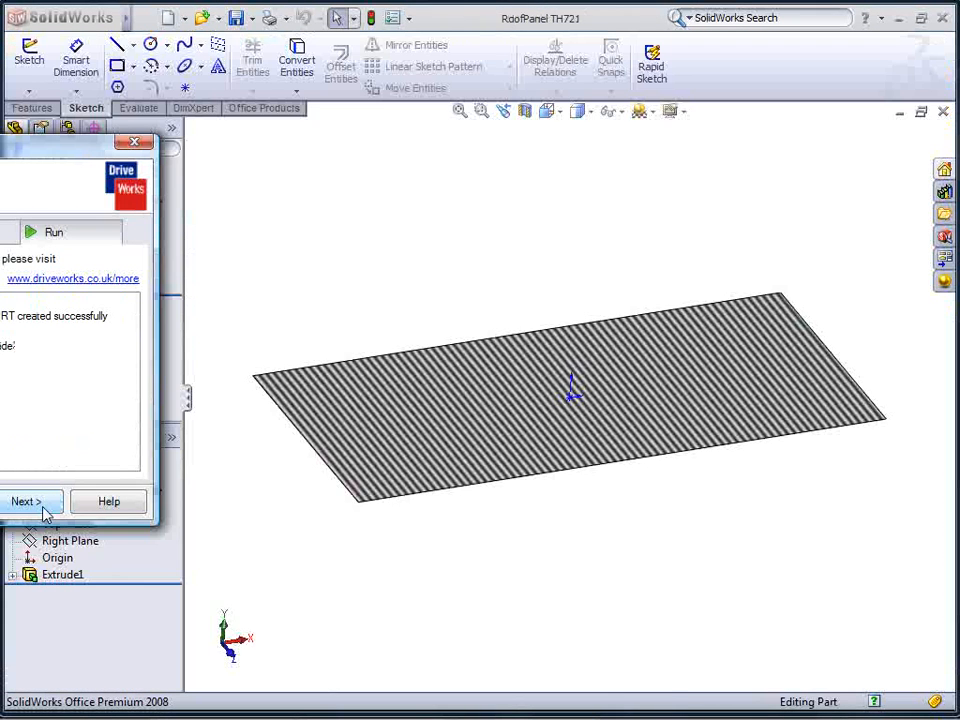
pyautogui.click(26, 500)
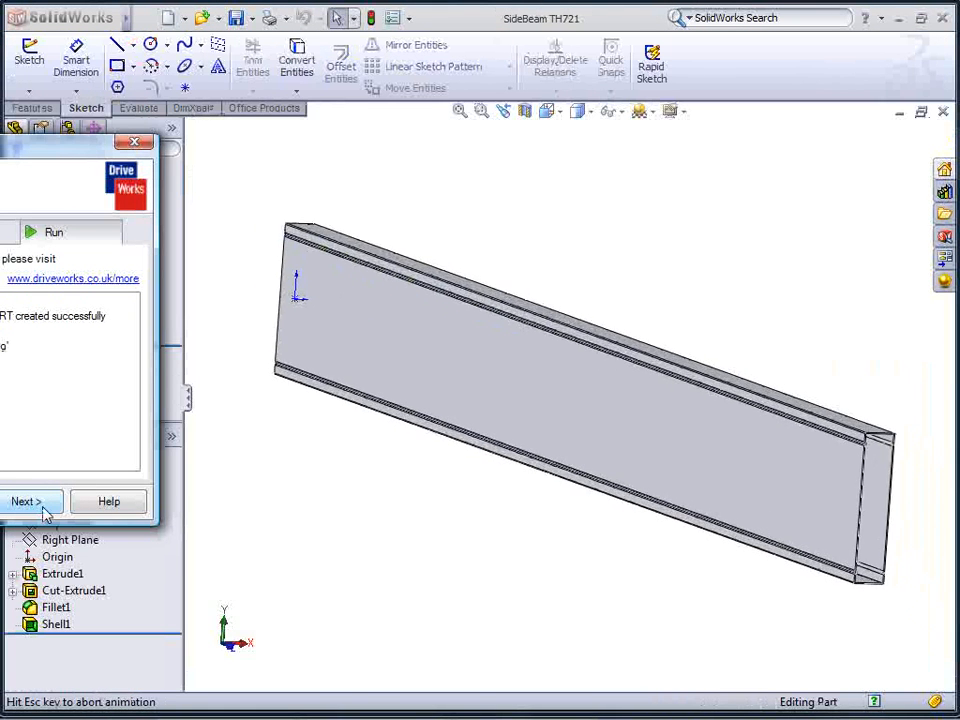
pyautogui.click(26, 500)
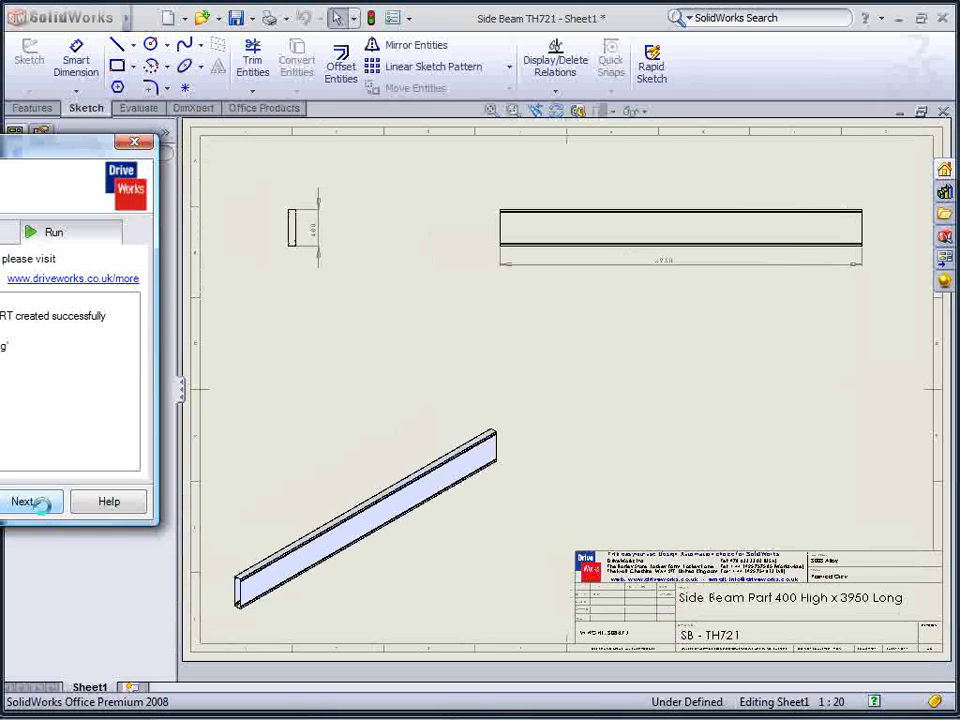
pyautogui.click(26, 500)
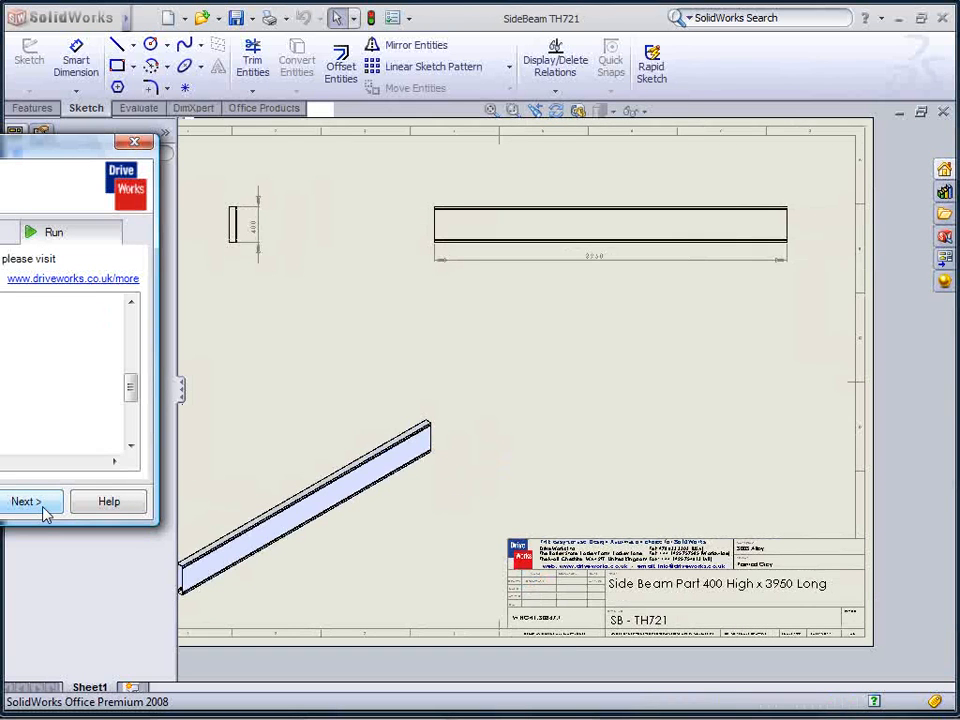
pyautogui.click(28, 500)
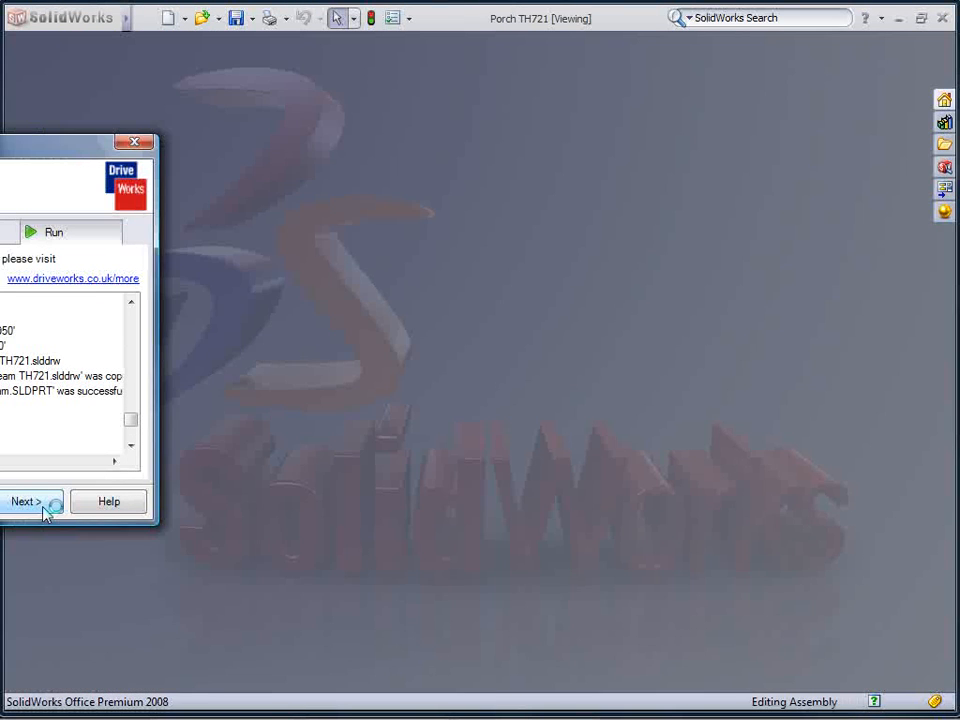
# Step: Finish generation and bring up the complete Porch TH721 assembly
pyautogui.click(26, 500)
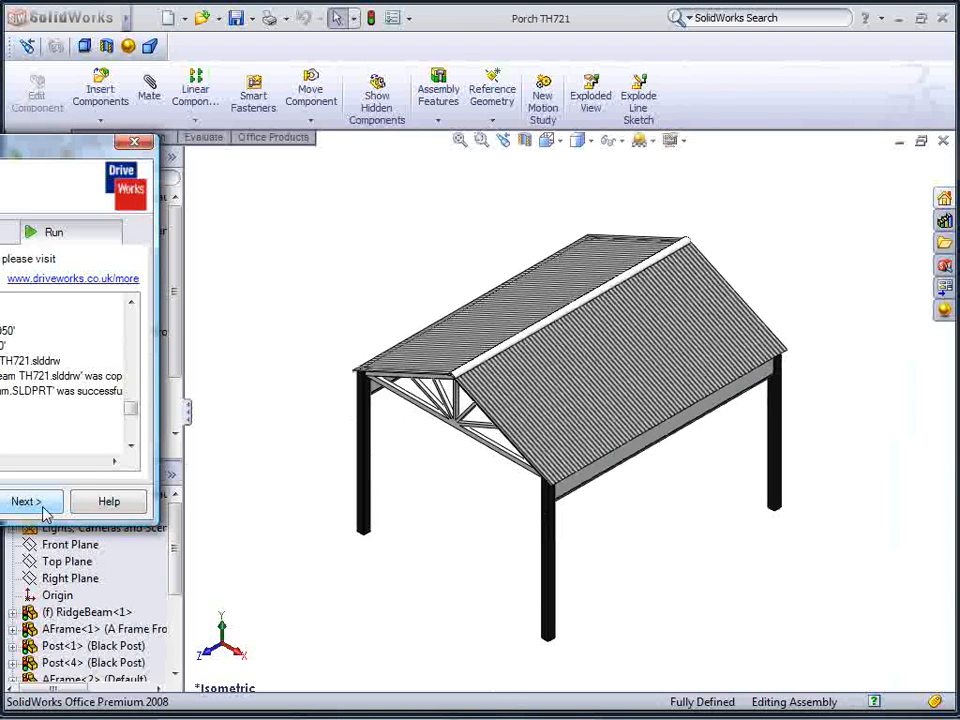
pyautogui.click(26, 500)
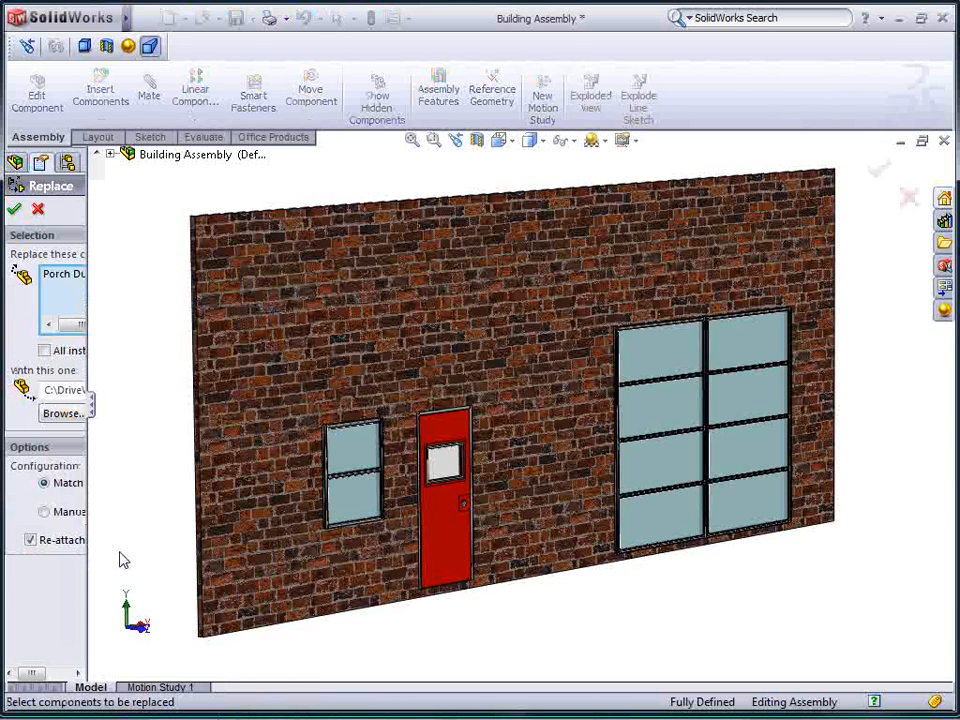
# Step: Browse to Porch TH721 in the DriveWorksXpressPorch folder as the replacement component
pyautogui.click(62, 412)
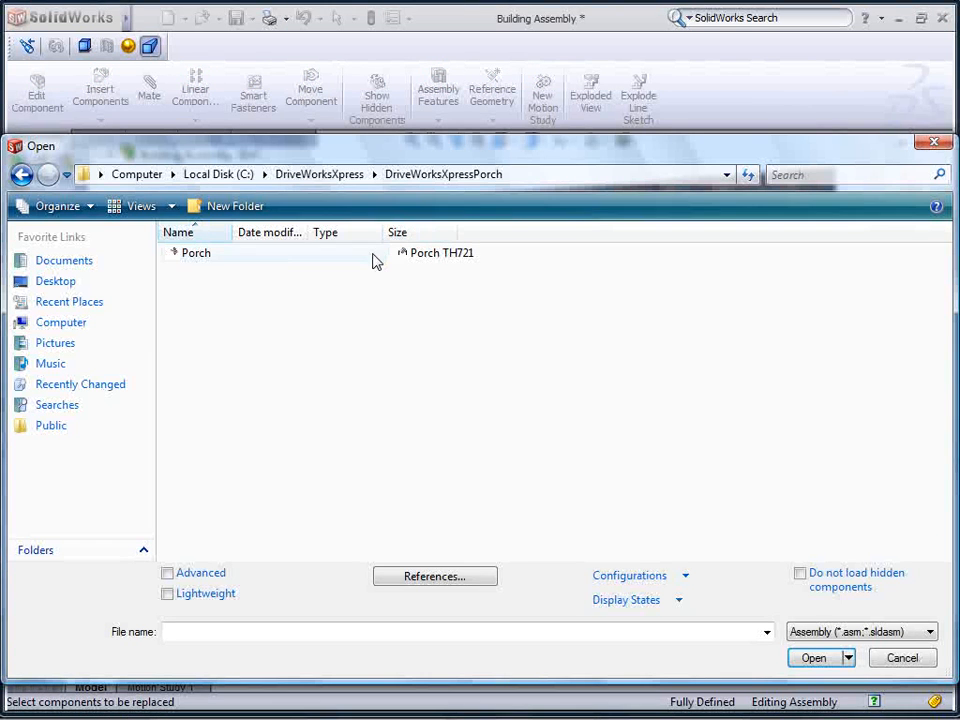
pyautogui.click(440, 252)
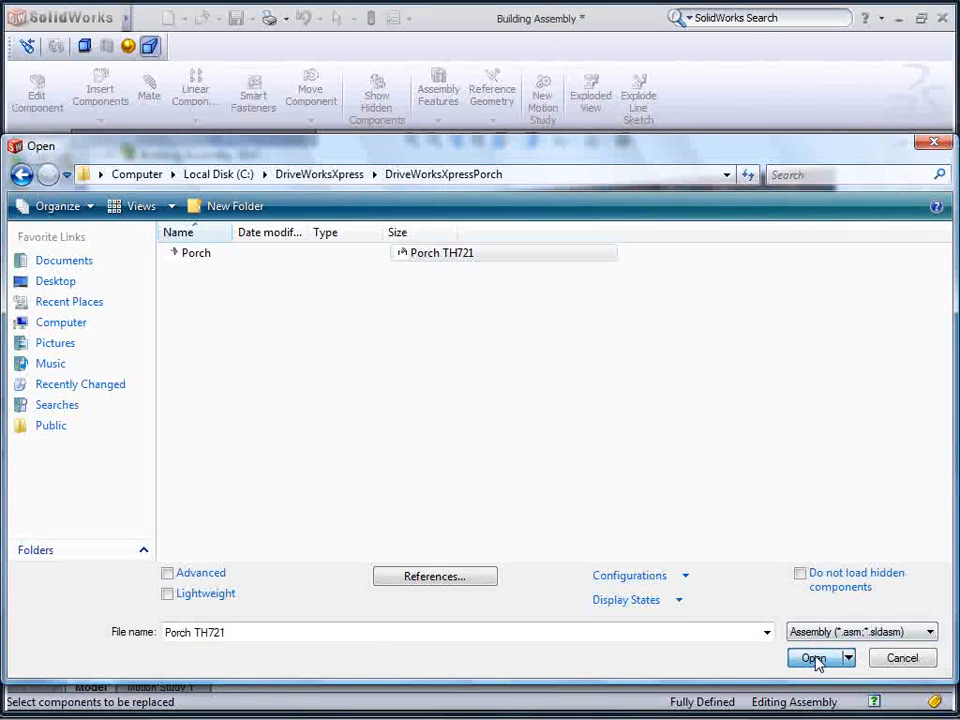
pyautogui.click(812, 658)
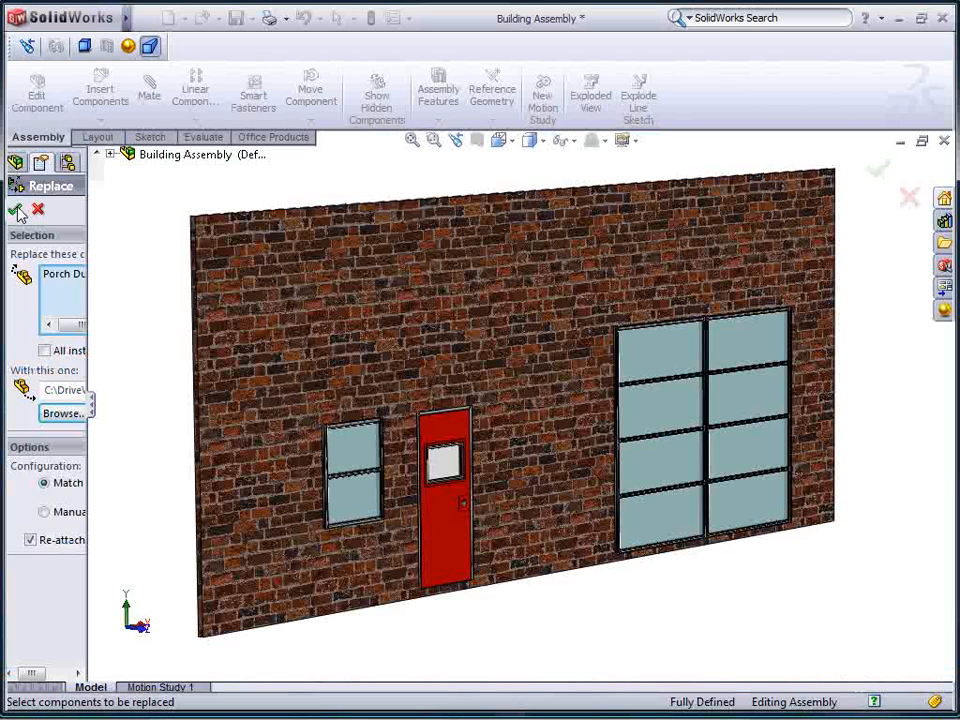